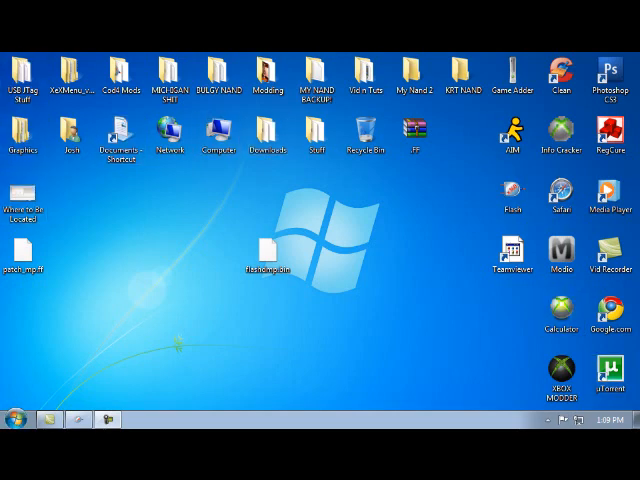
Start 360 Flash Dump Tool from its desktop shortcut
click(266, 72)
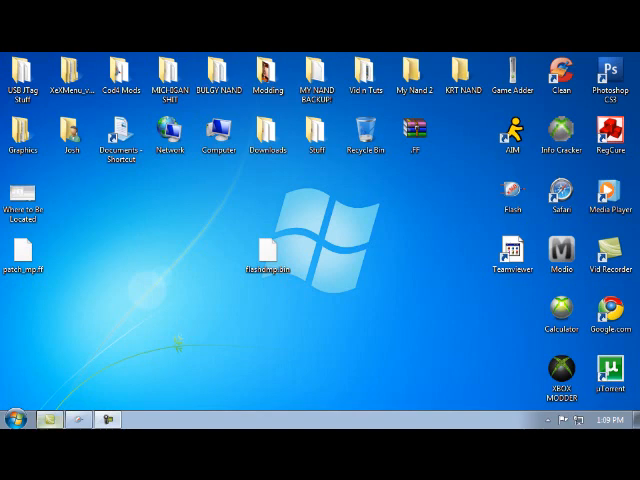
click(512, 194)
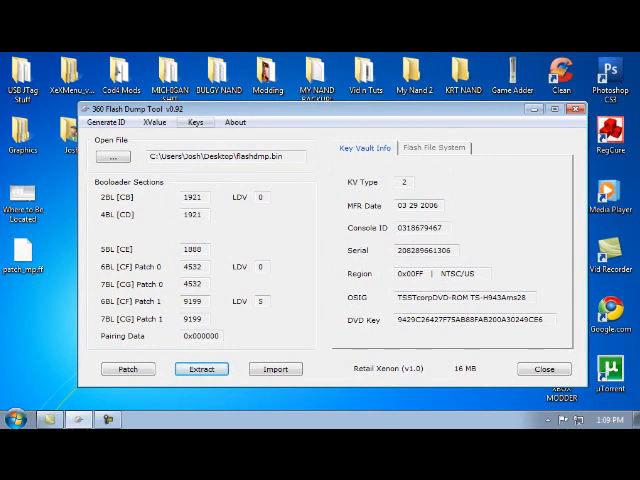
Reset the tool so all bootloader and key vault fields are blank
click(194, 122)
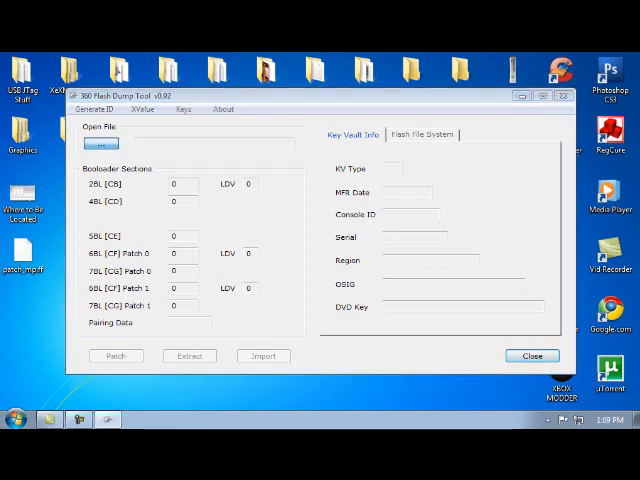
Load flashdmp.bin from the Desktop to populate the bootloader and key vault fields
click(116, 144)
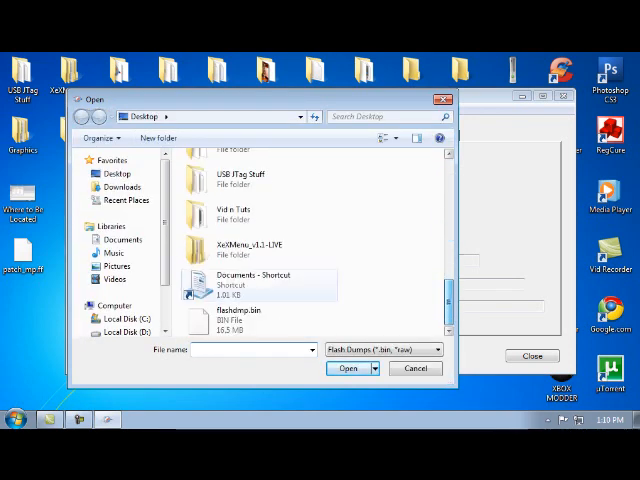
click(240, 320)
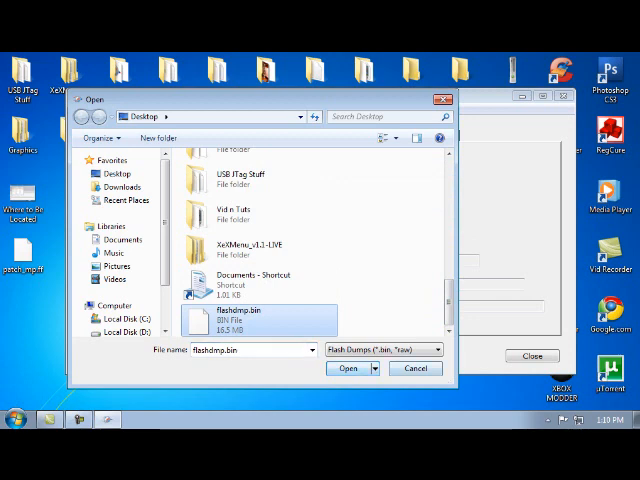
click(348, 368)
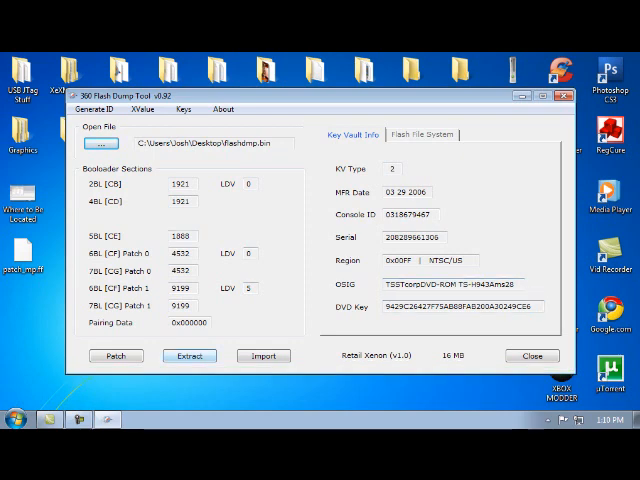
Extract the dump's key vault files to the Desktop and close the tool
click(188, 356)
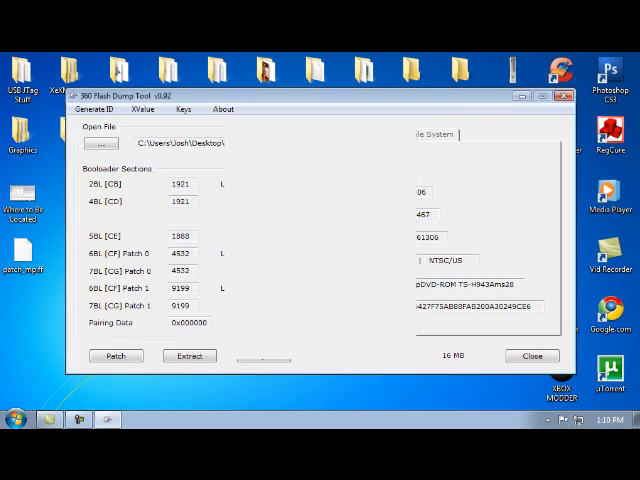
click(188, 356)
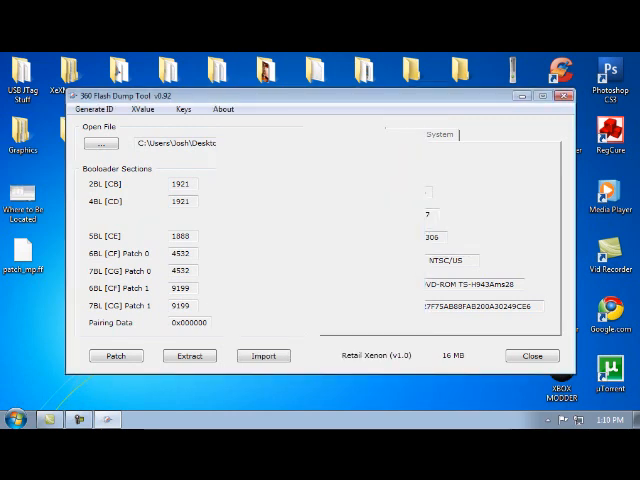
click(188, 356)
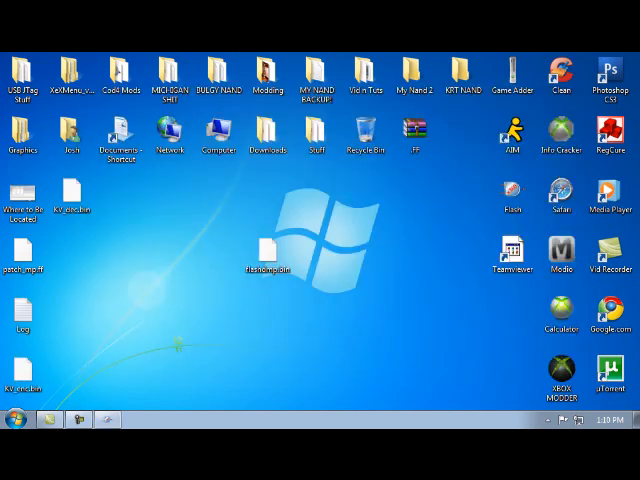
click(70, 190)
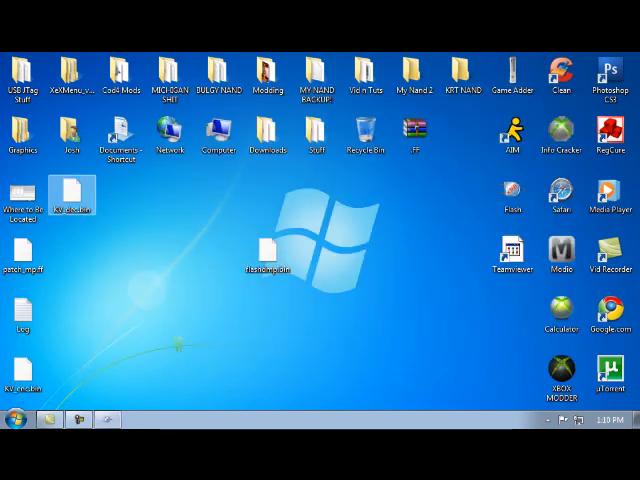